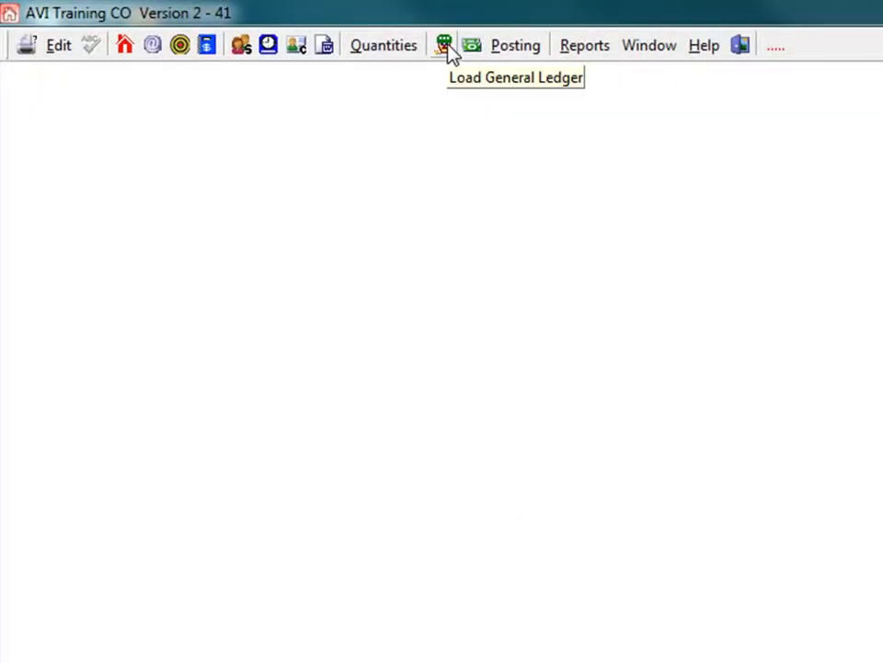
Open the General Ledger chart of accounts and expand 1.1000 Current Assets
left_click(444, 45)
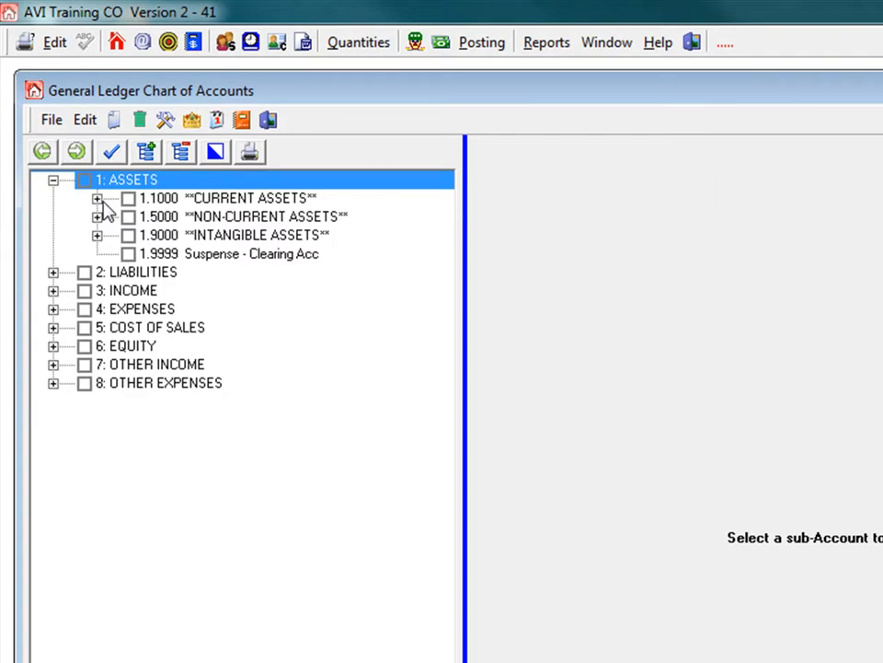
left_click(98, 198)
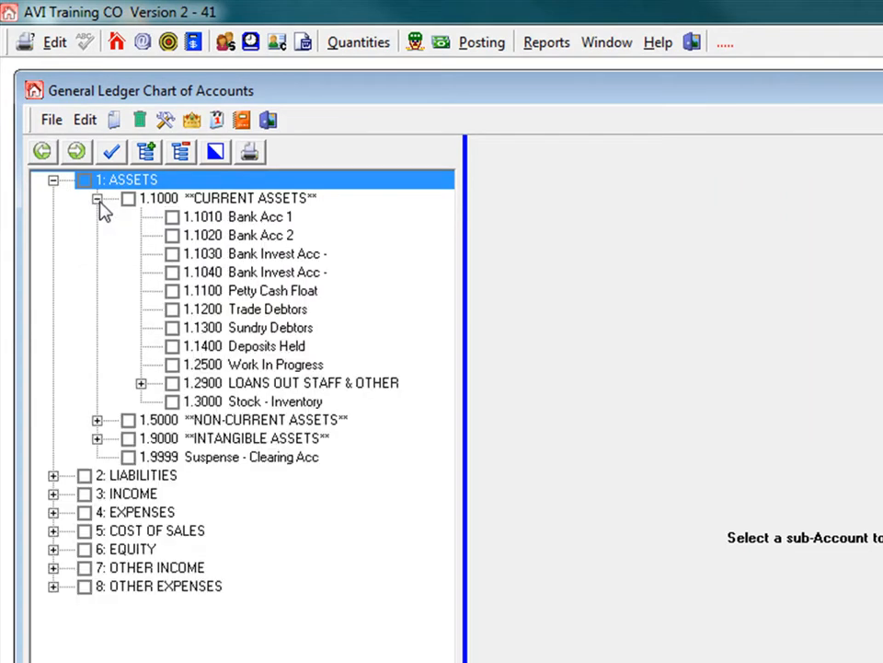
mouse_move(124, 219)
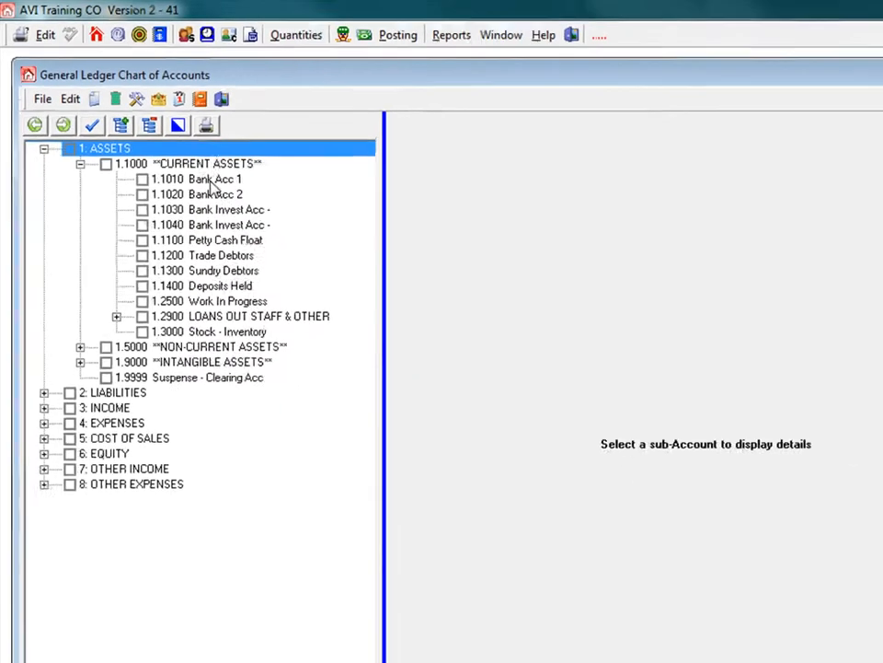
Compare Bank Acc 1's yearly period amounts, ending on this year's $494,510.25 total
left_click(203, 178)
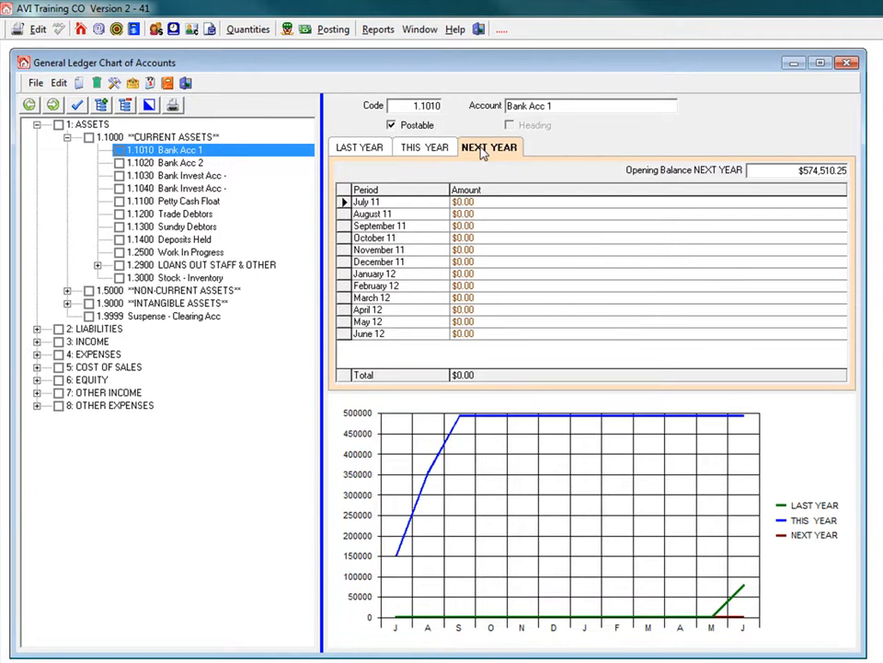
left_click(424, 147)
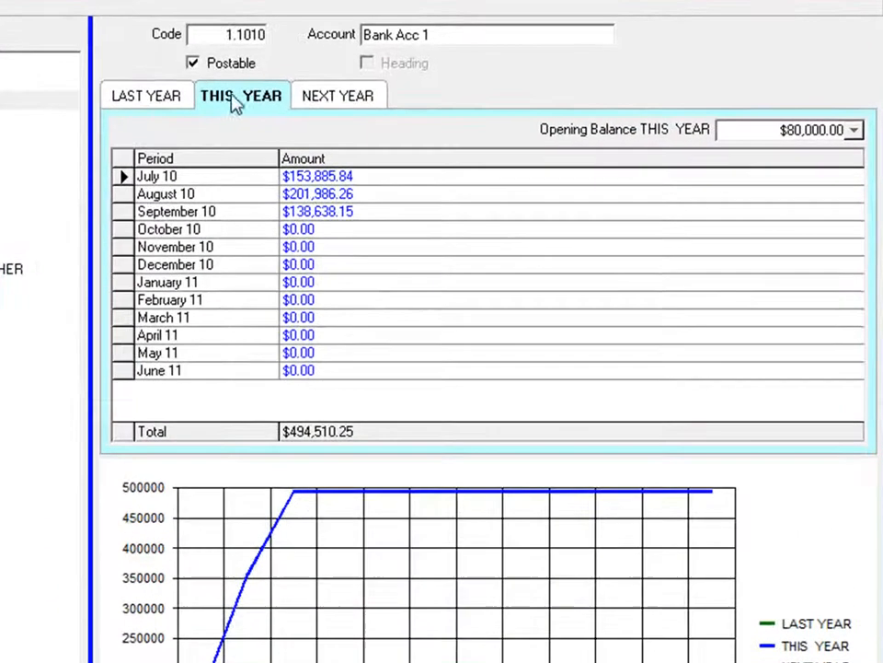
left_click(146, 95)
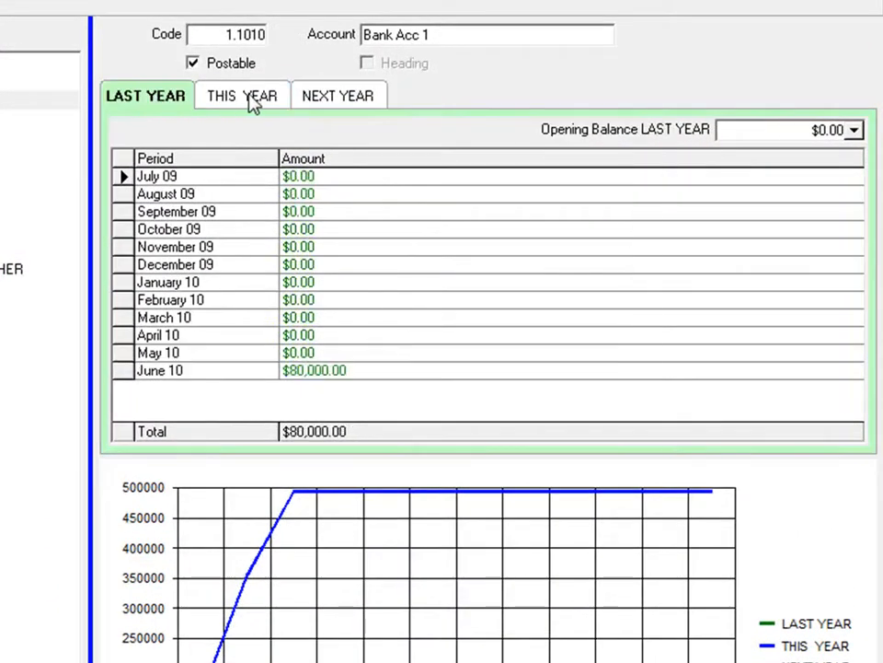
left_click(241, 95)
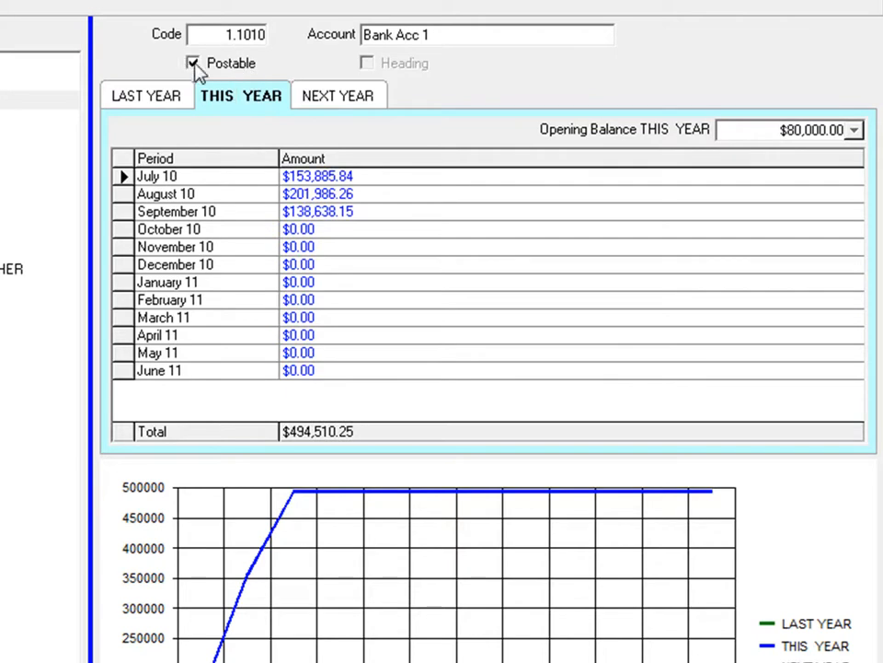
mouse_move(184, 87)
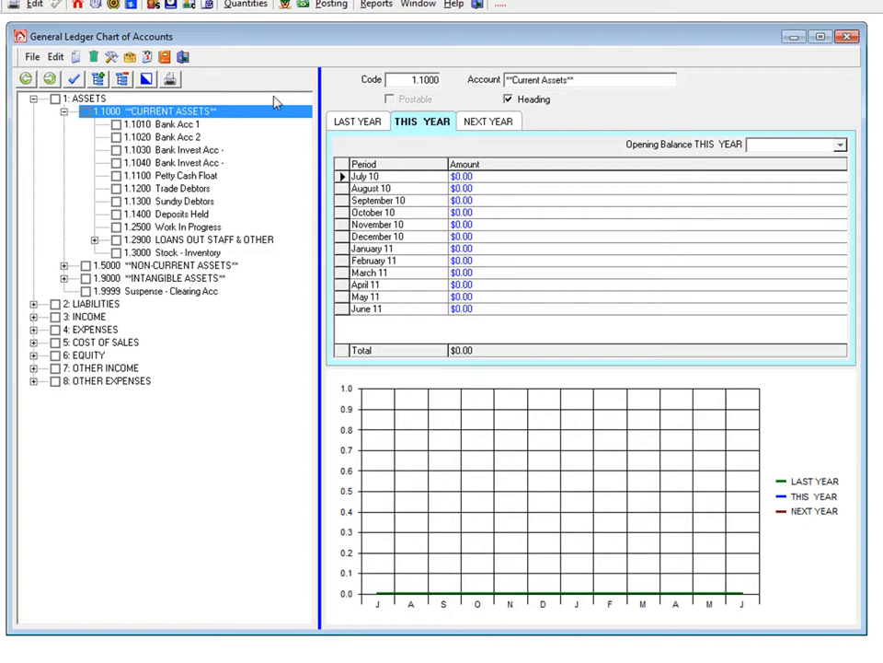
mouse_move(185, 134)
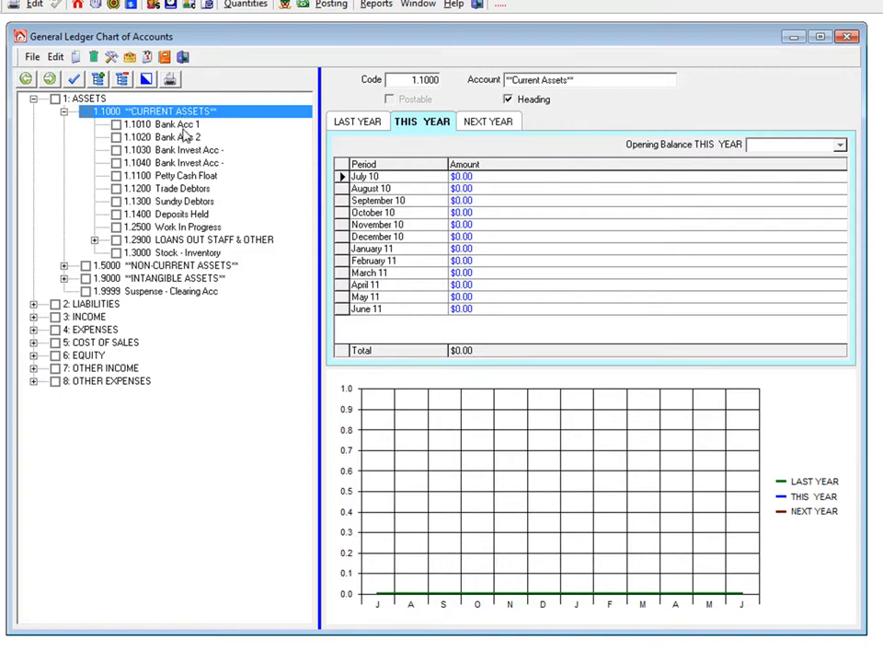
Add a new current-asset GL account with code 1.1050
left_click(173, 123)
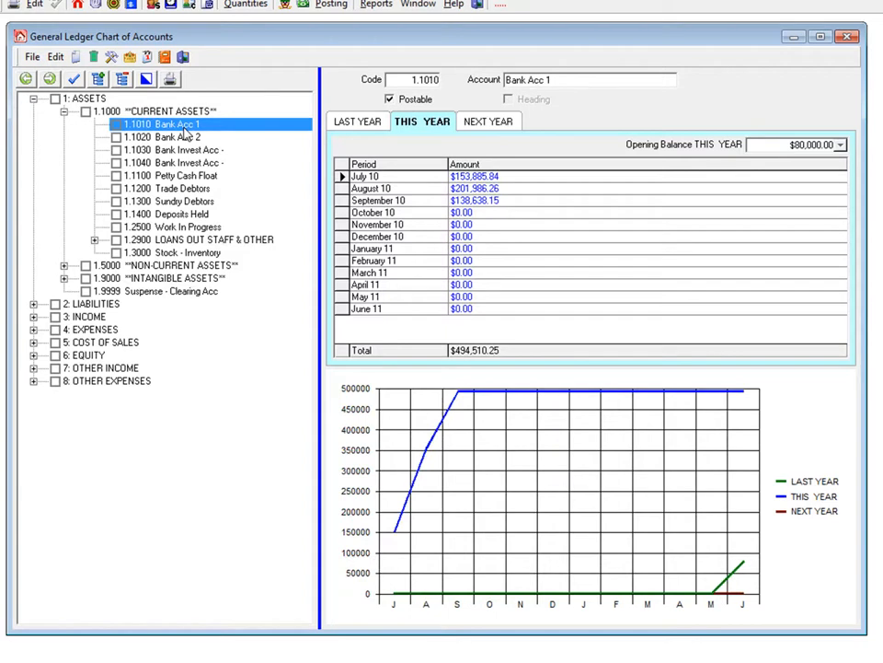
mouse_move(77, 57)
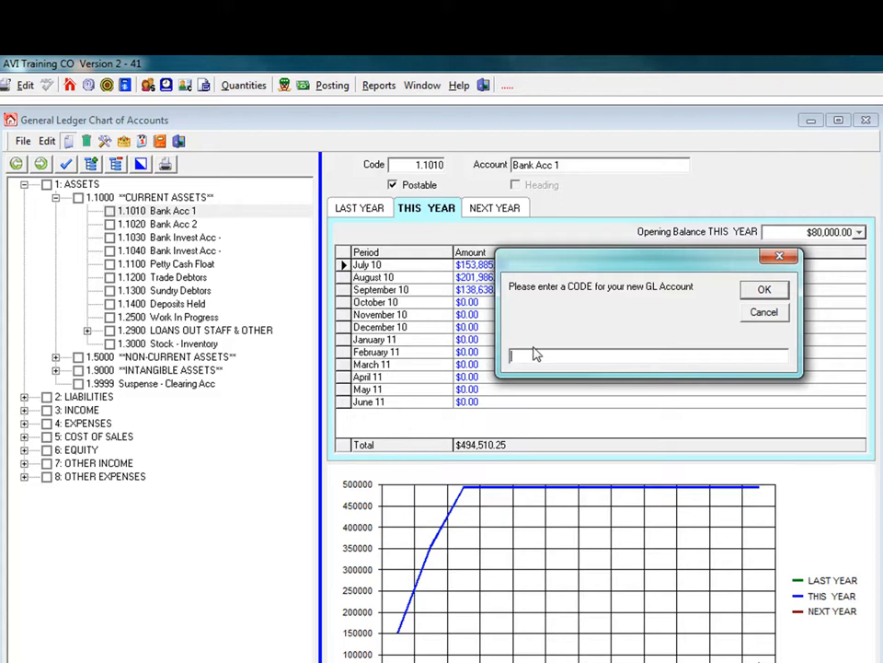
type("1")
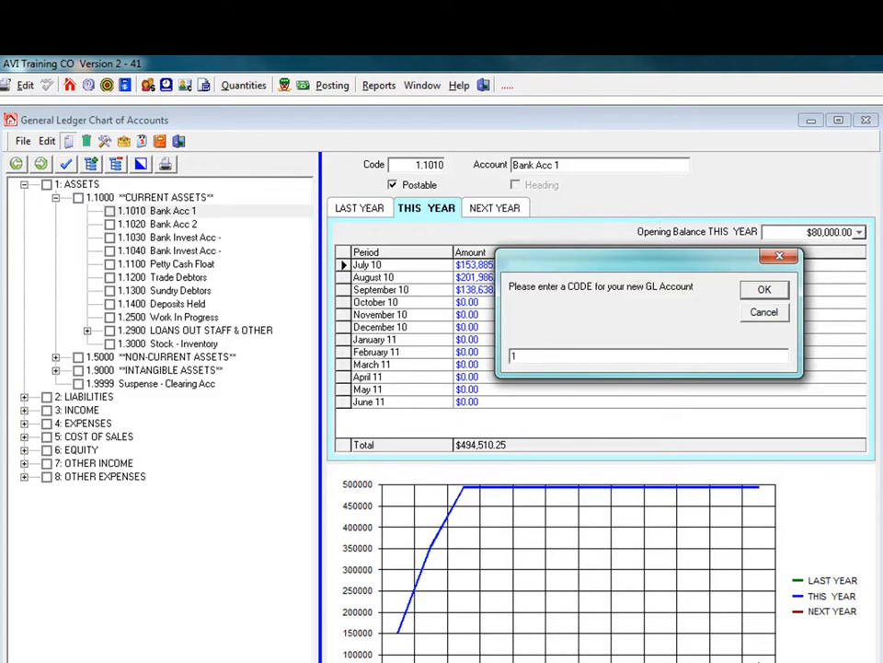
type("1.1050")
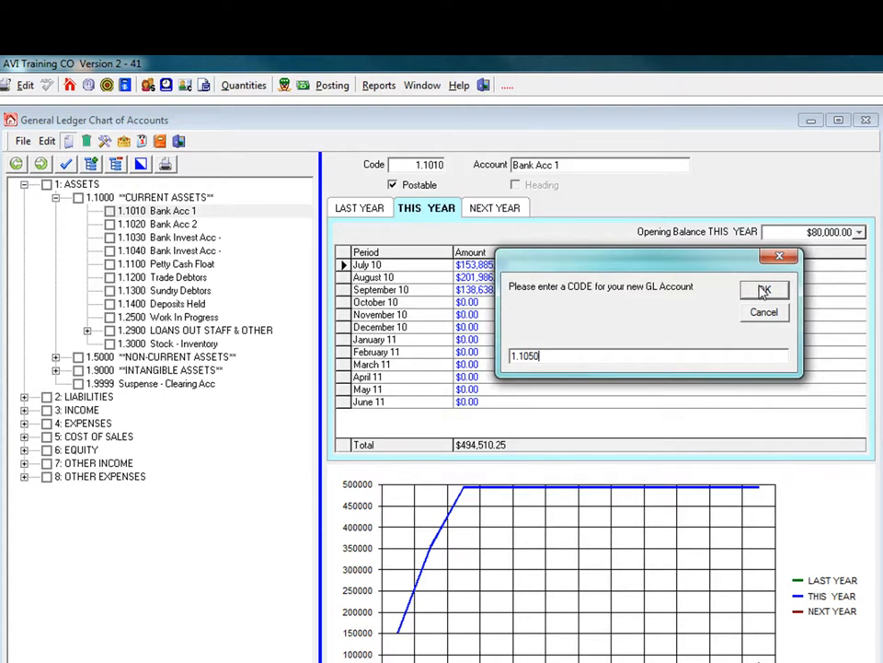
left_click(765, 289)
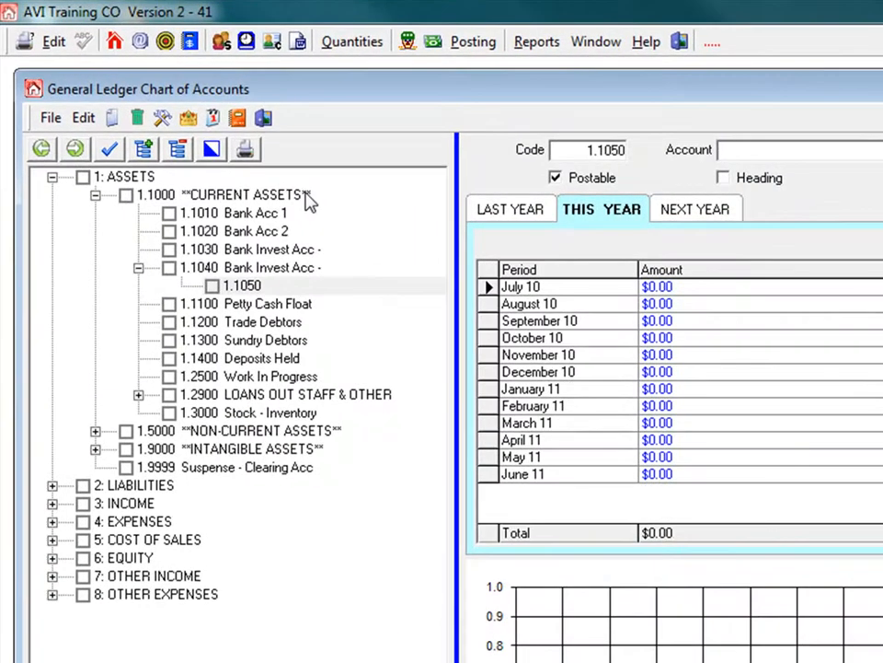
mouse_move(709, 151)
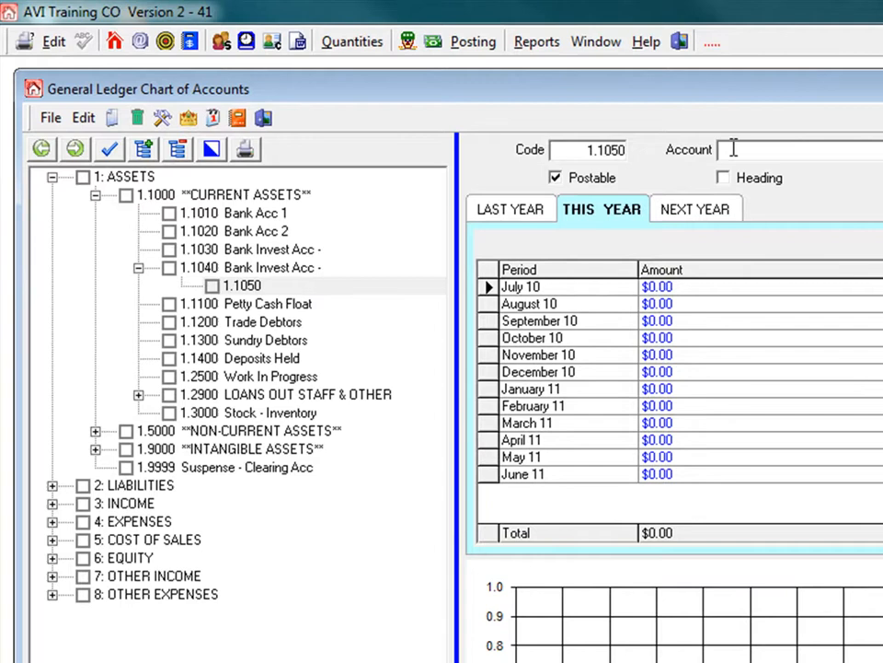
Name account 1.1050 'Bank Invest Acc'
type("Bank Inv")
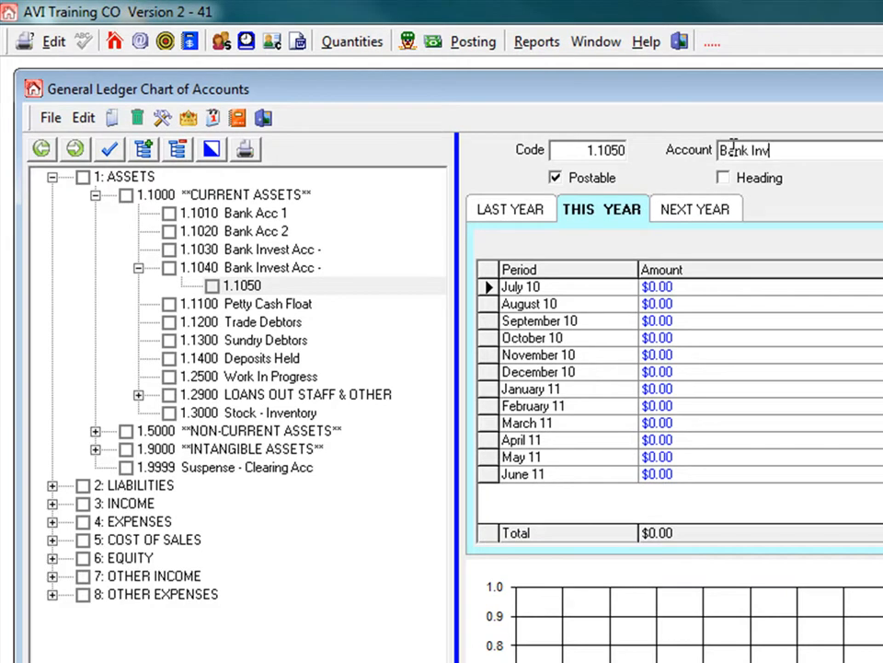
type("est")
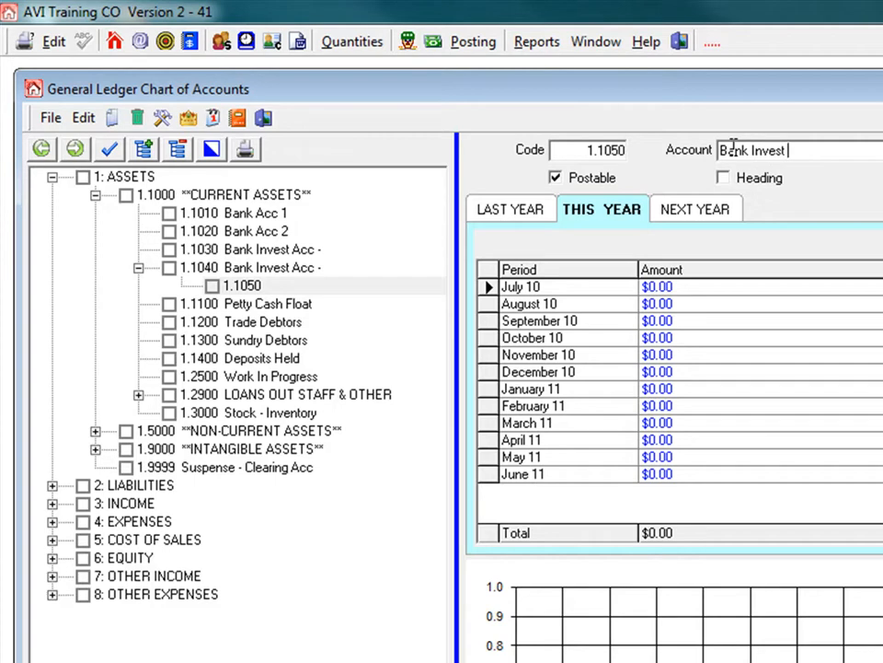
type("Acc")
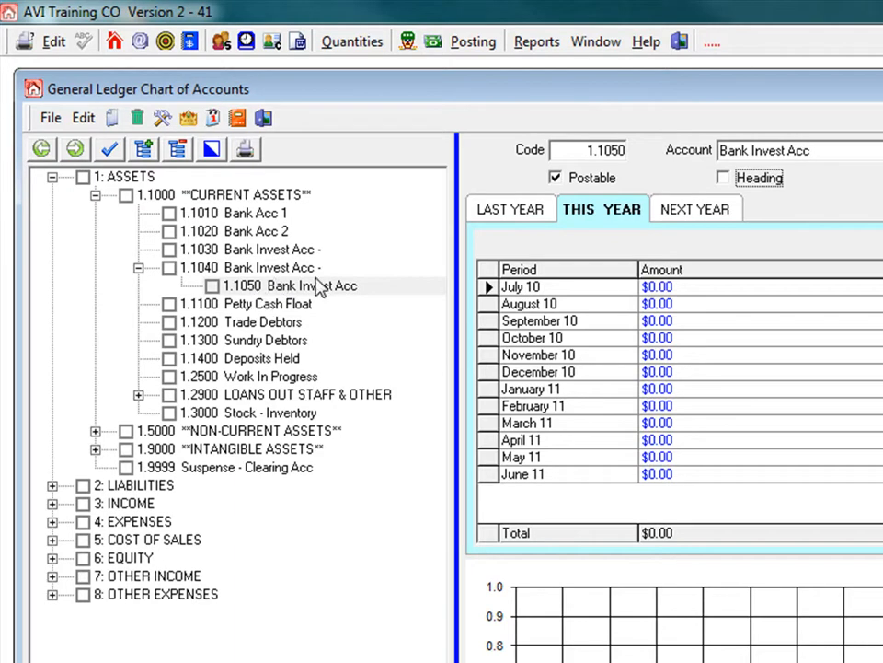
mouse_move(249, 230)
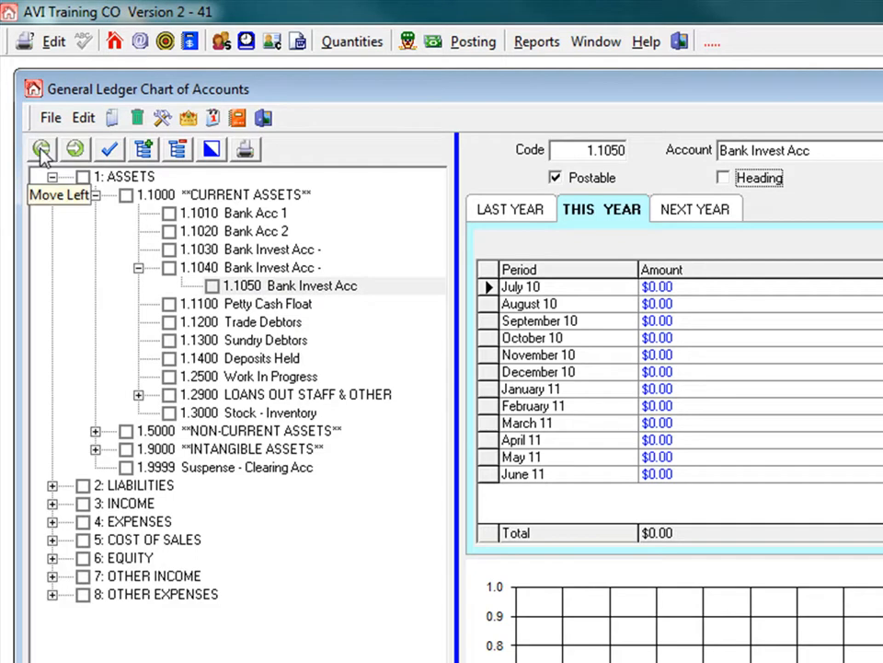
Move Bank Invest Acc up one level, alongside the other current asset accounts
left_click(40, 149)
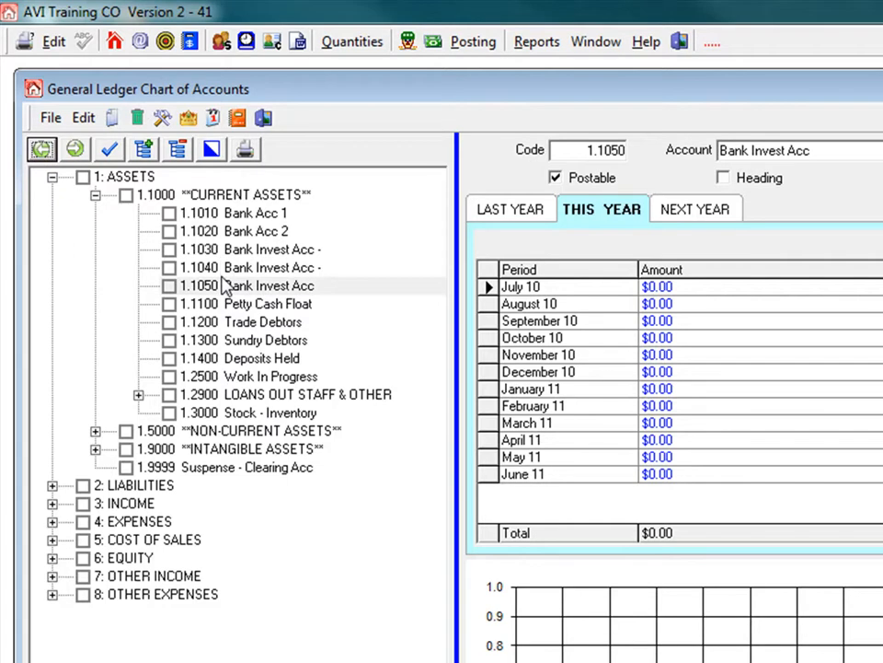
mouse_move(92, 164)
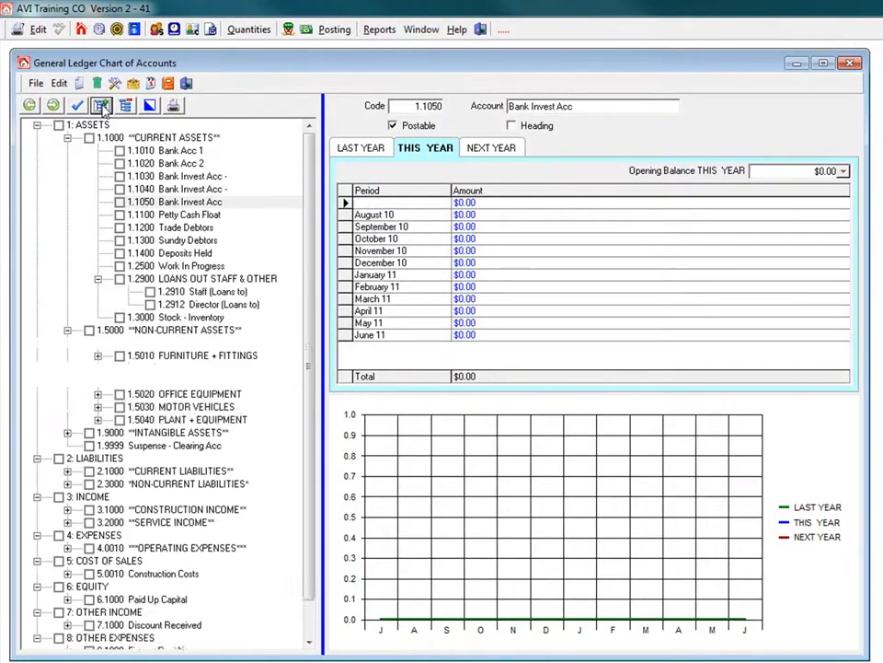
scroll("down", 3)
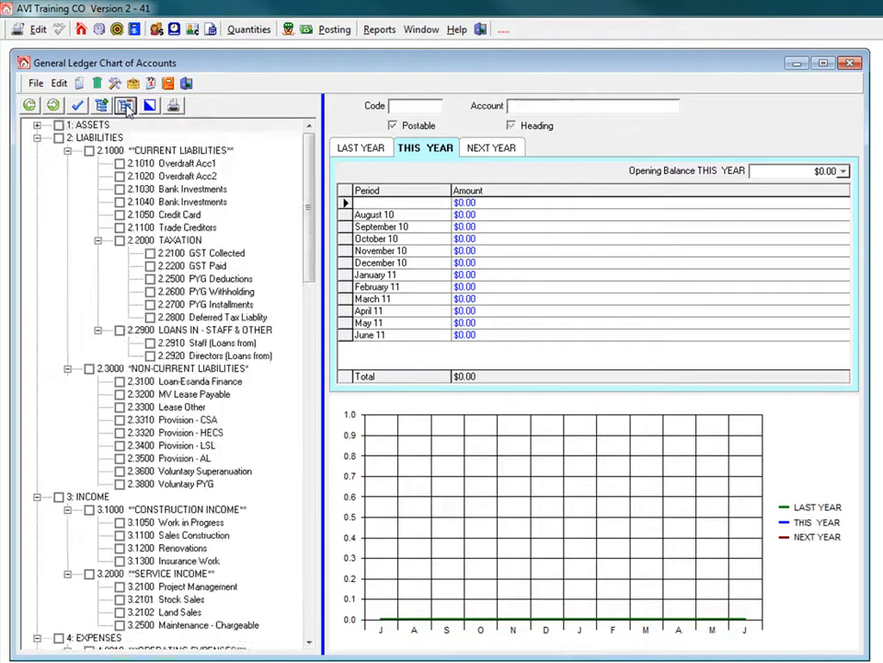
left_click(125, 105)
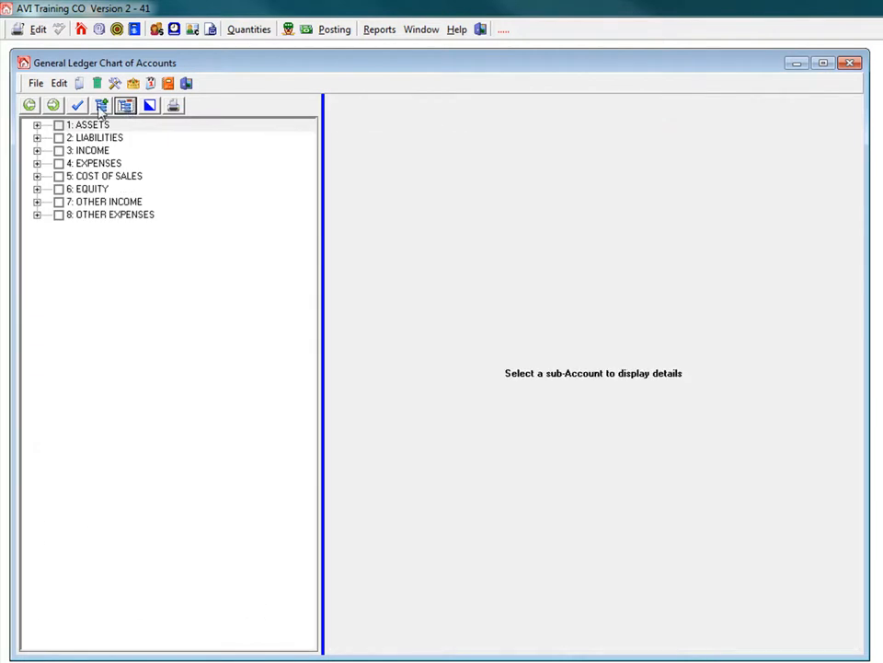
left_click(100, 105)
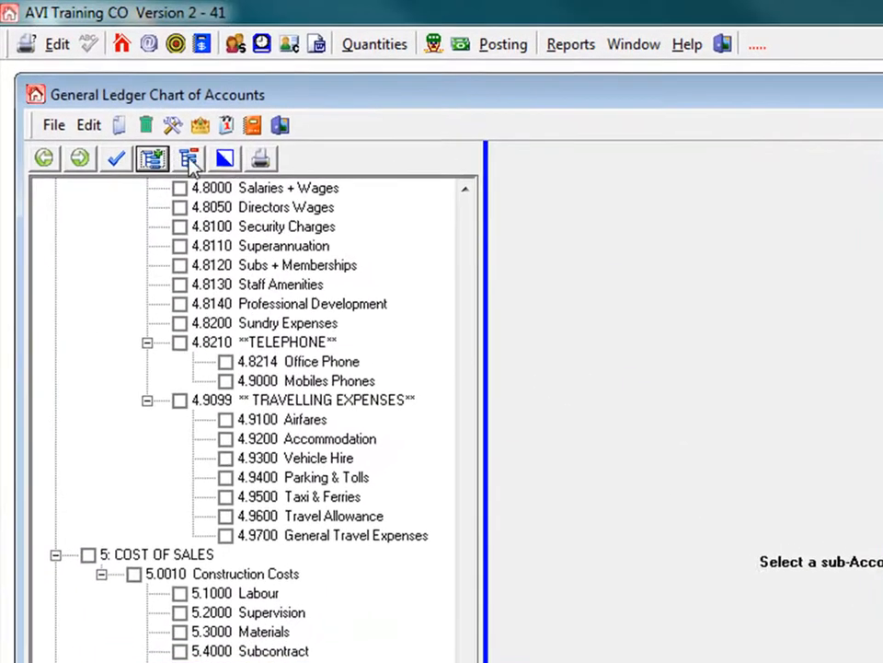
left_click(226, 158)
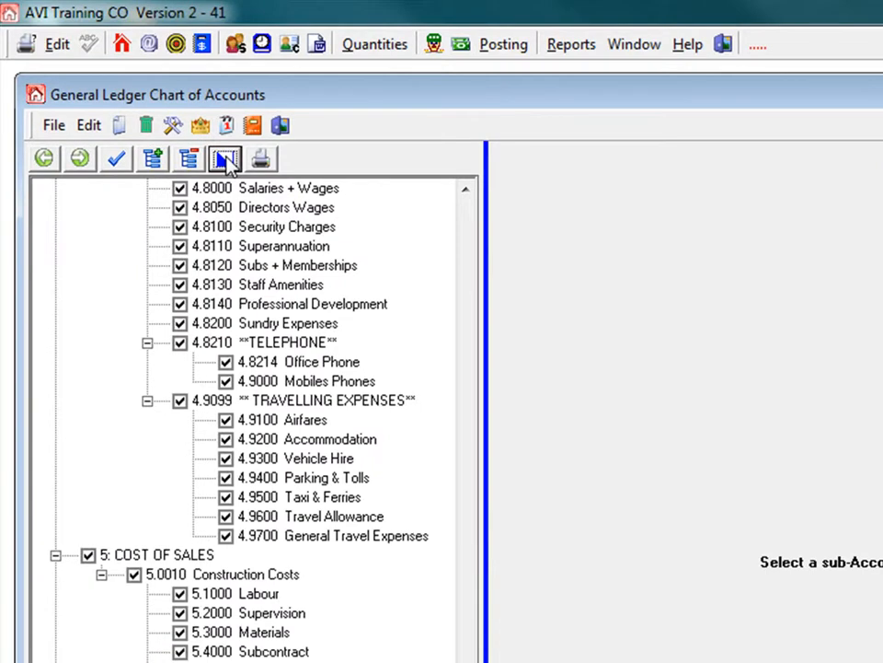
Print-preview the Chart of Accounts listing, starting with Assets
left_click(224, 158)
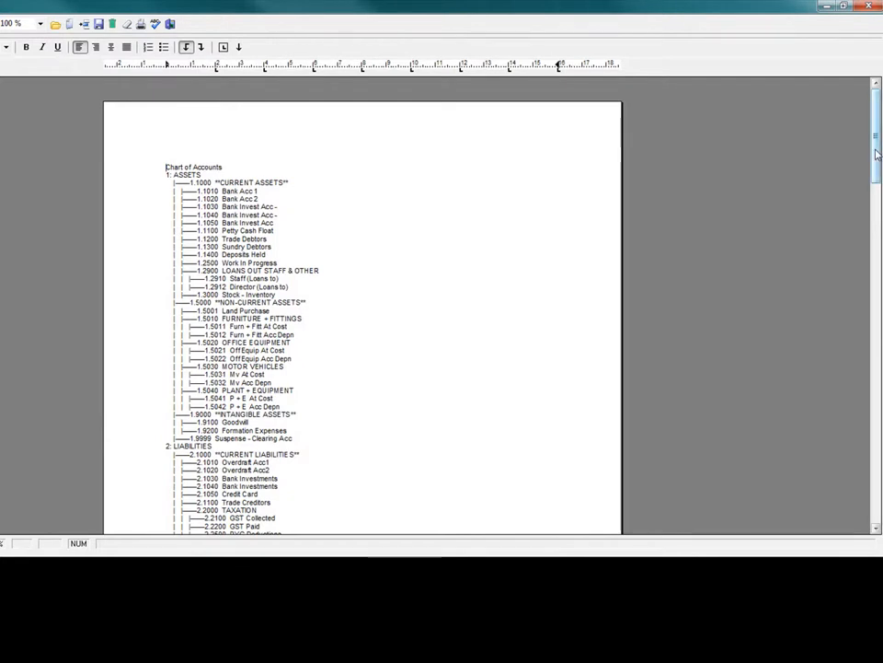
scroll("down", 3)
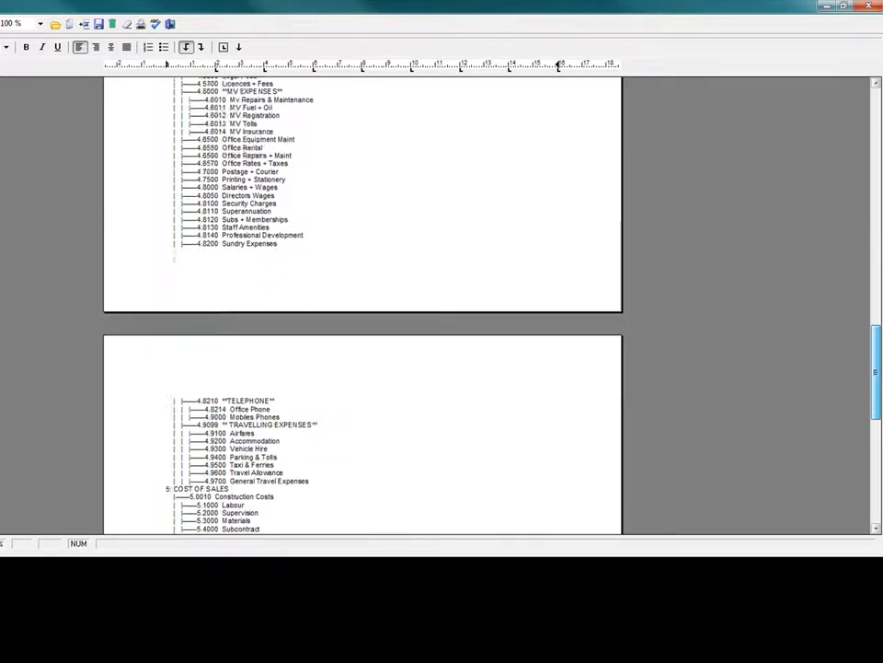
scroll("down", 3)
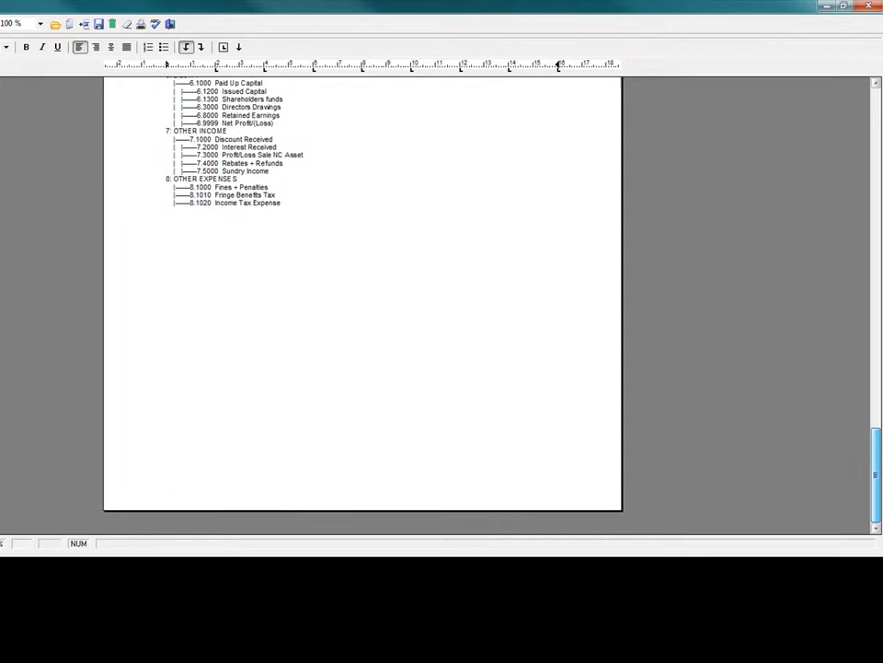
scroll("up", 3)
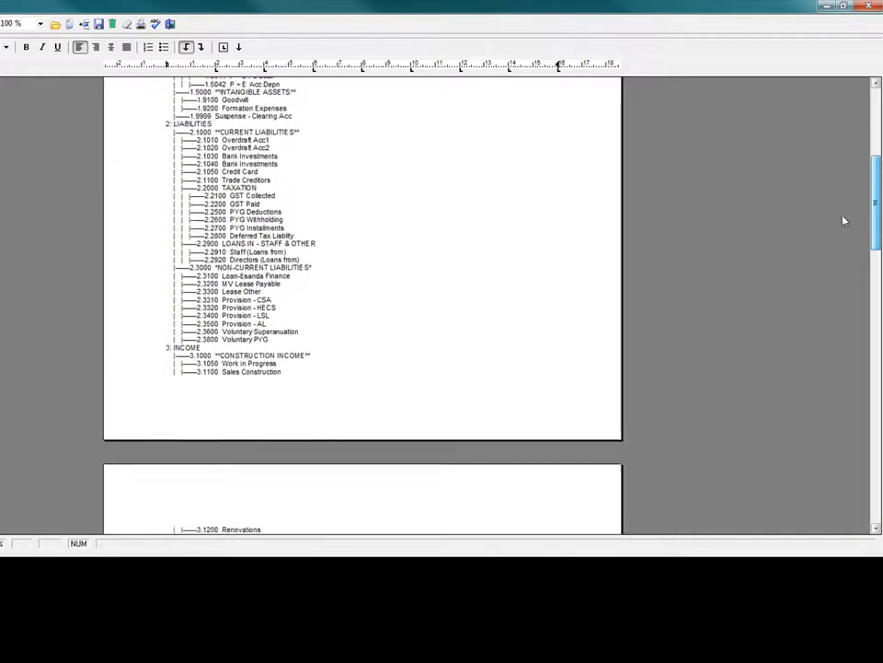
scroll("up", 3)
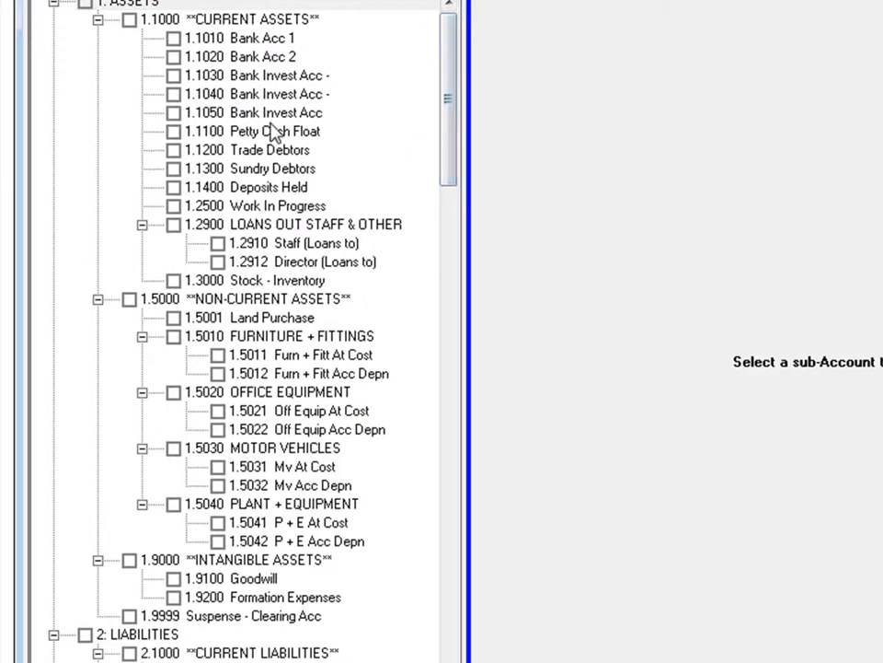
Collapse the account tree to its eight top-level groups
left_click(258, 112)
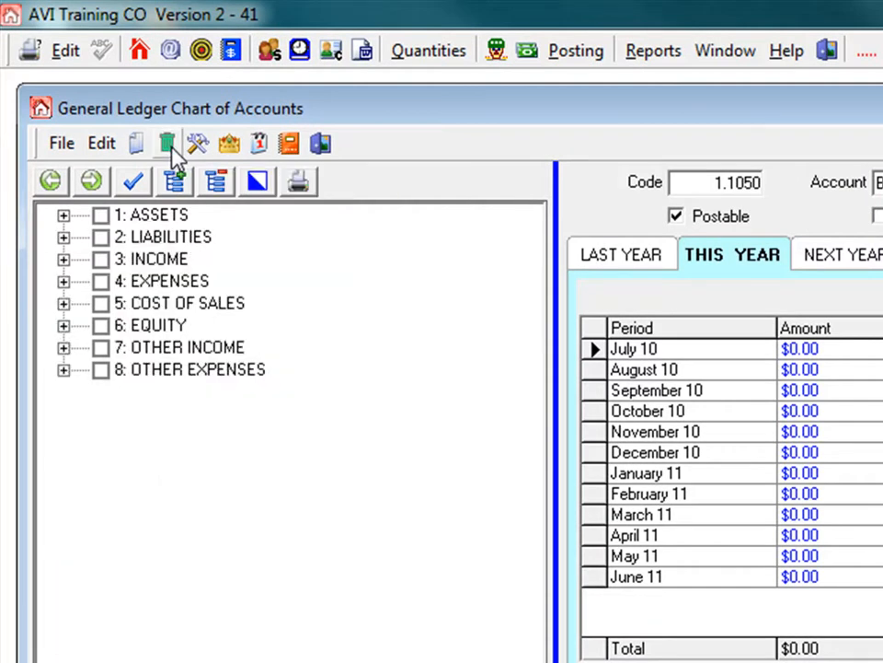
mouse_move(296, 302)
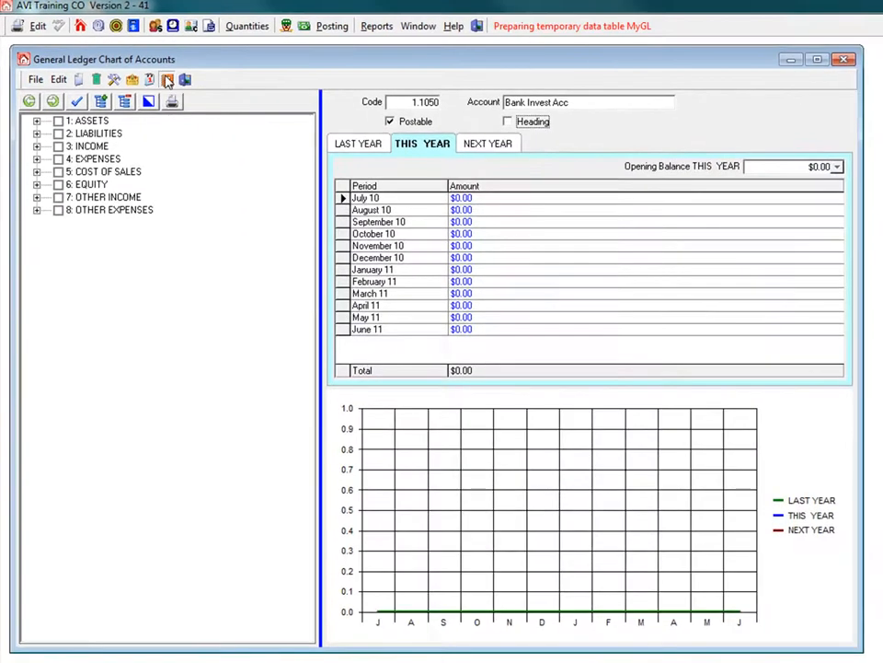
Open General Ledger Reports and rebuild the report data from 618 transactions
left_click(167, 80)
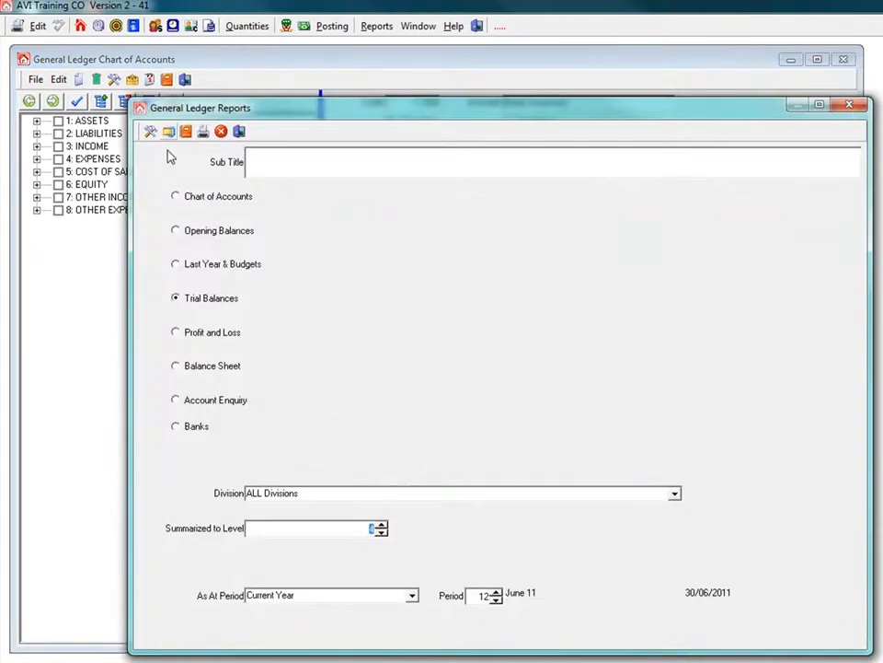
mouse_move(150, 131)
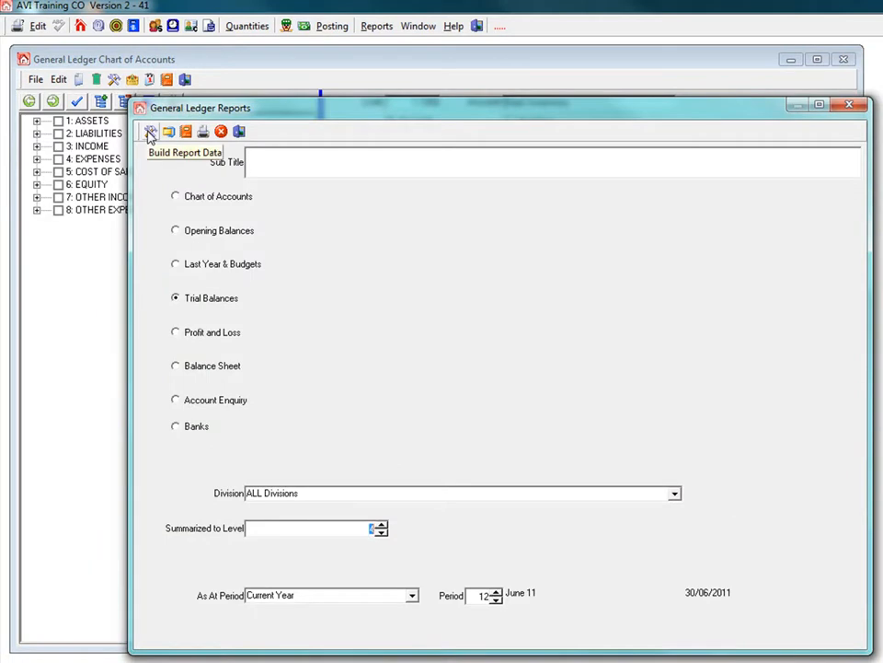
left_click(151, 130)
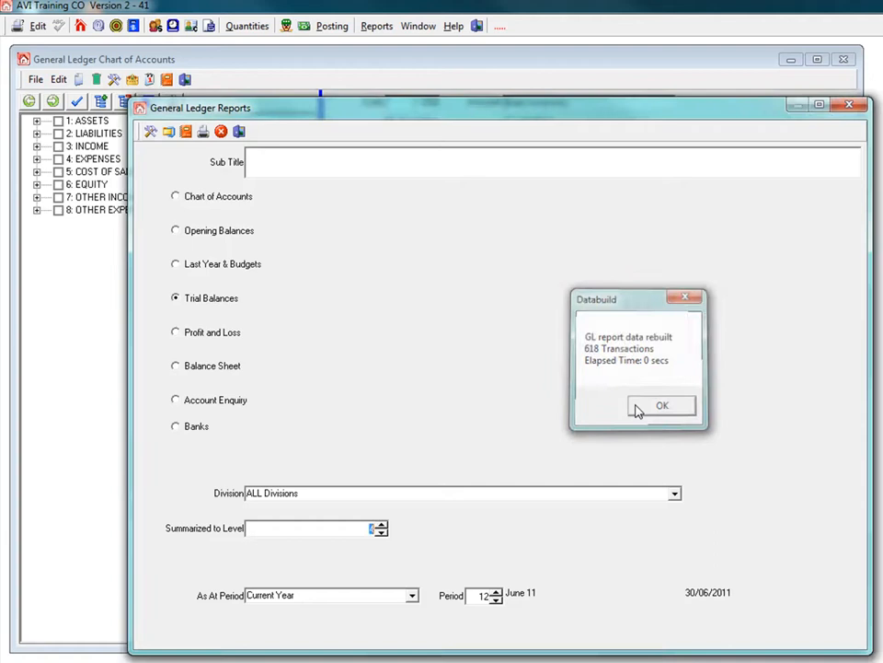
left_click(661, 406)
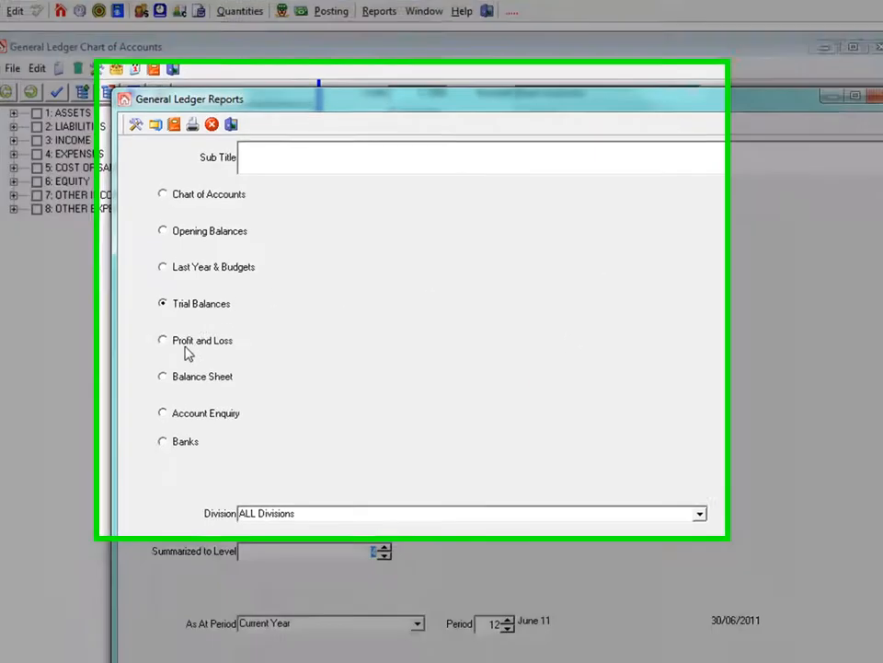
Try the report types and settle on Trial Balances
left_click(163, 339)
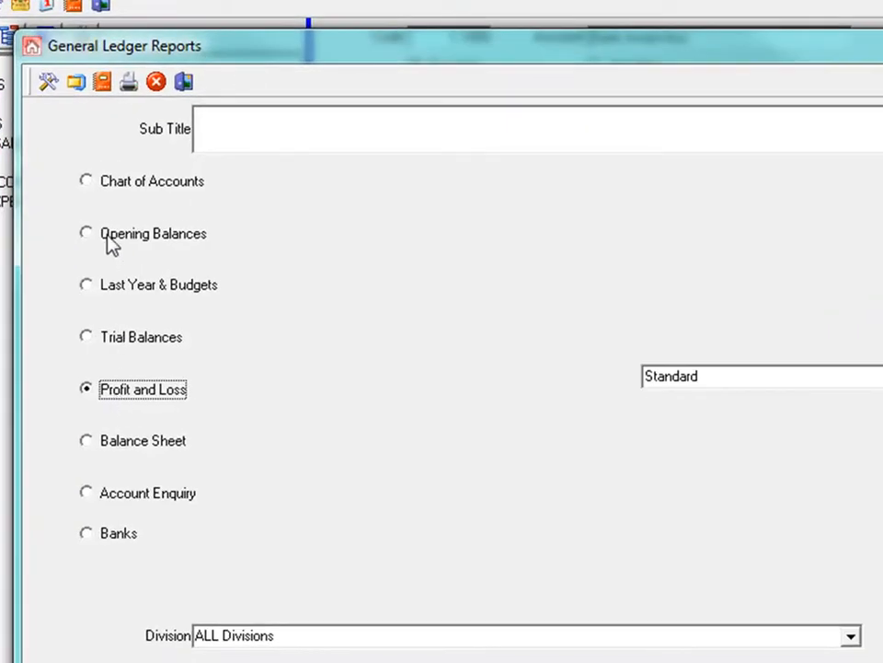
left_click(85, 233)
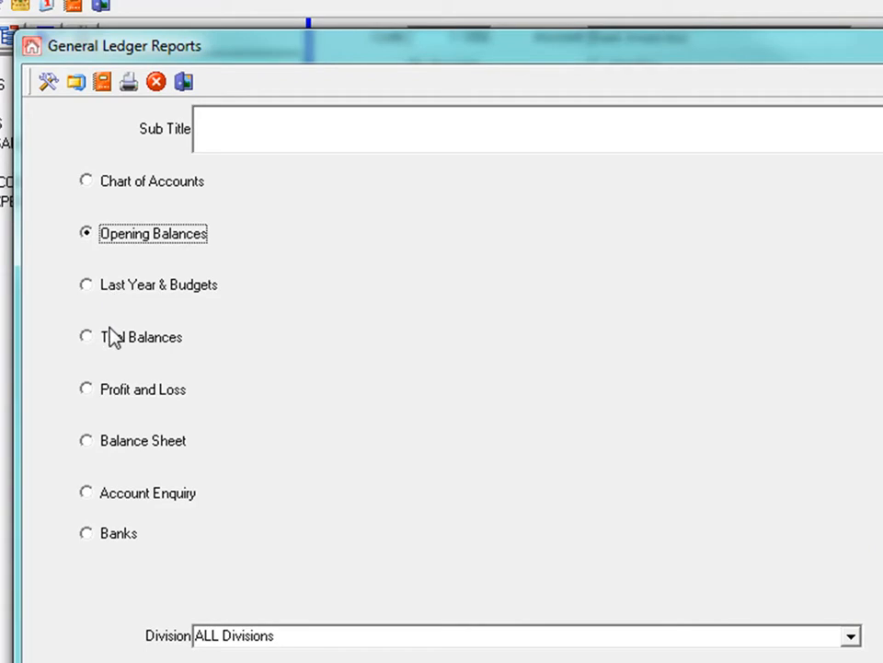
left_click(86, 337)
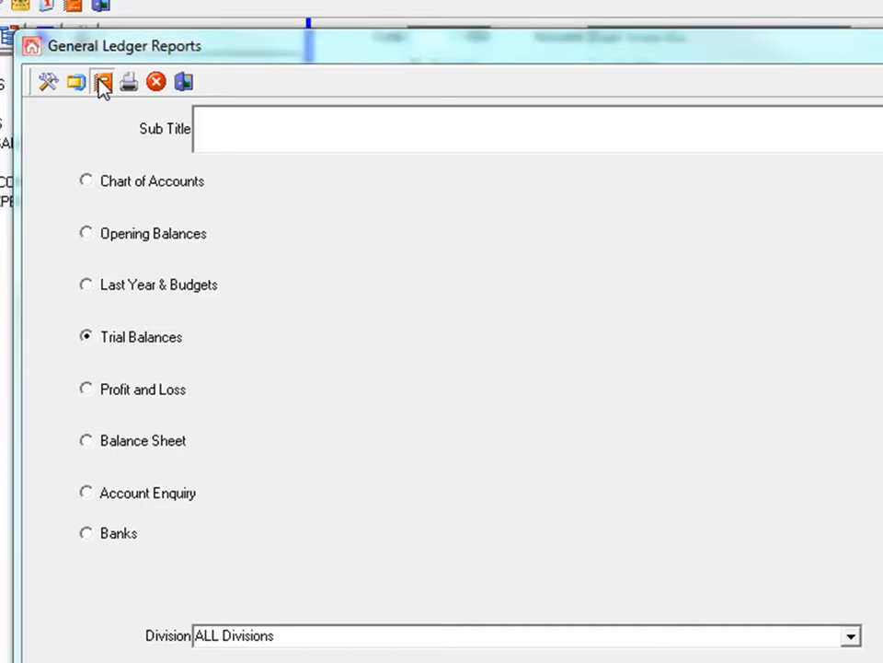
Preview the Trial Balance and page to totals of $1,891,459.77 debit and credit
left_click(103, 82)
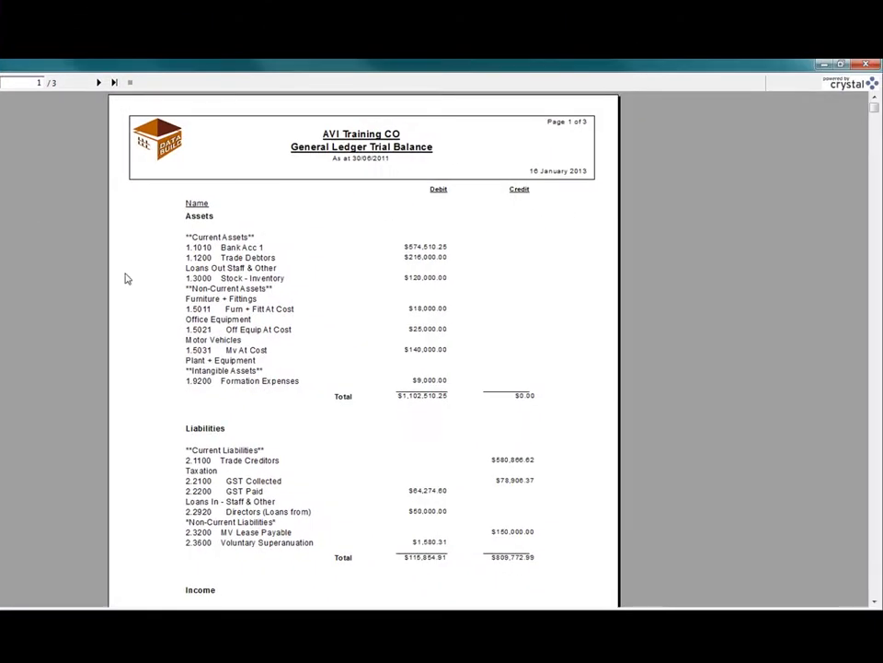
mouse_move(870, 145)
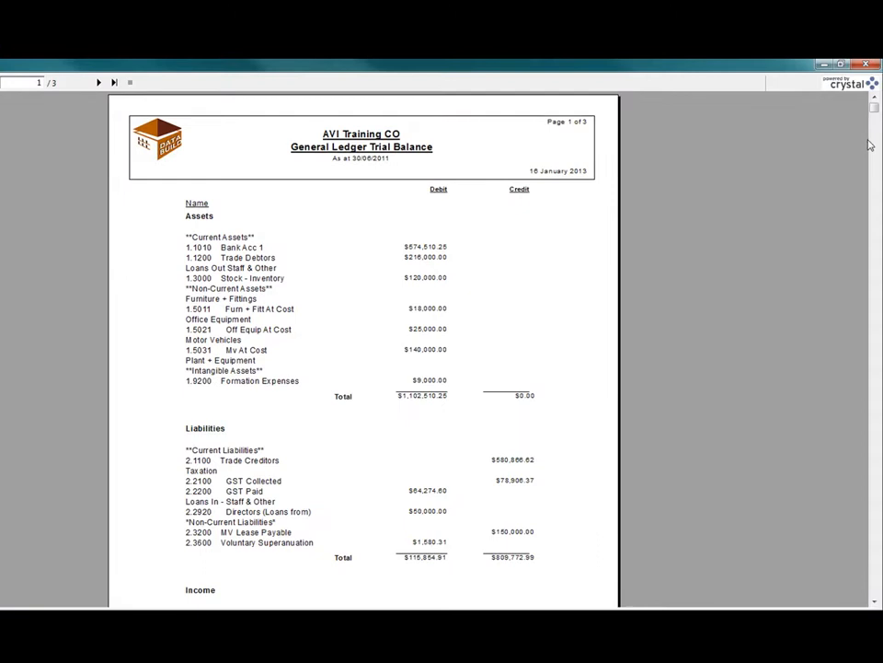
scroll("down", 3)
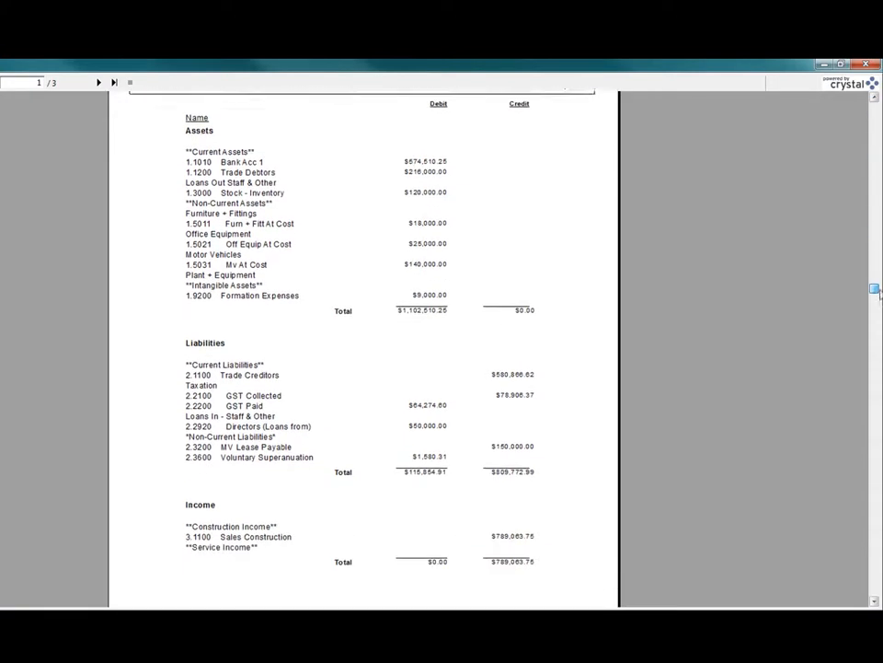
scroll("up", 3)
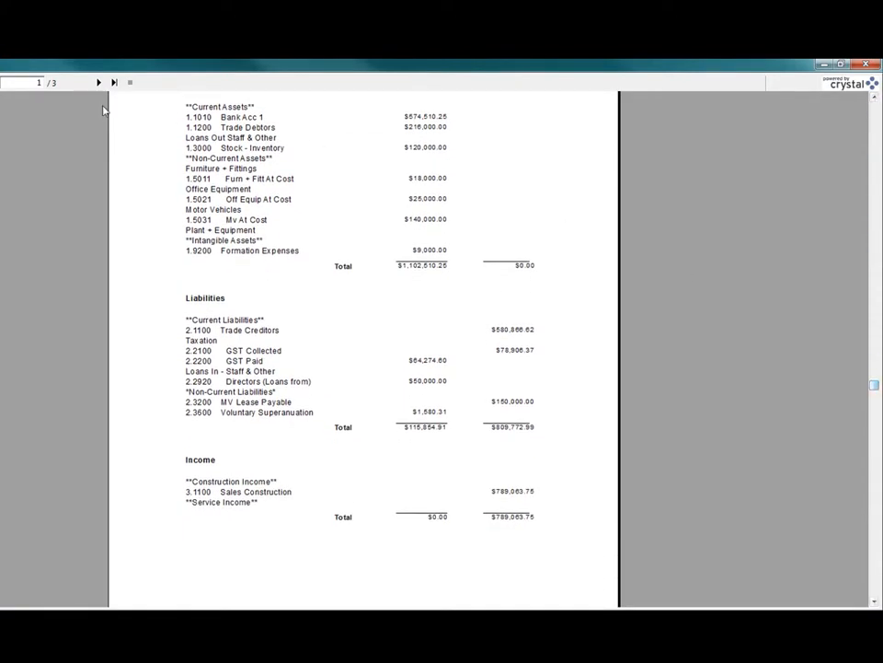
left_click(99, 83)
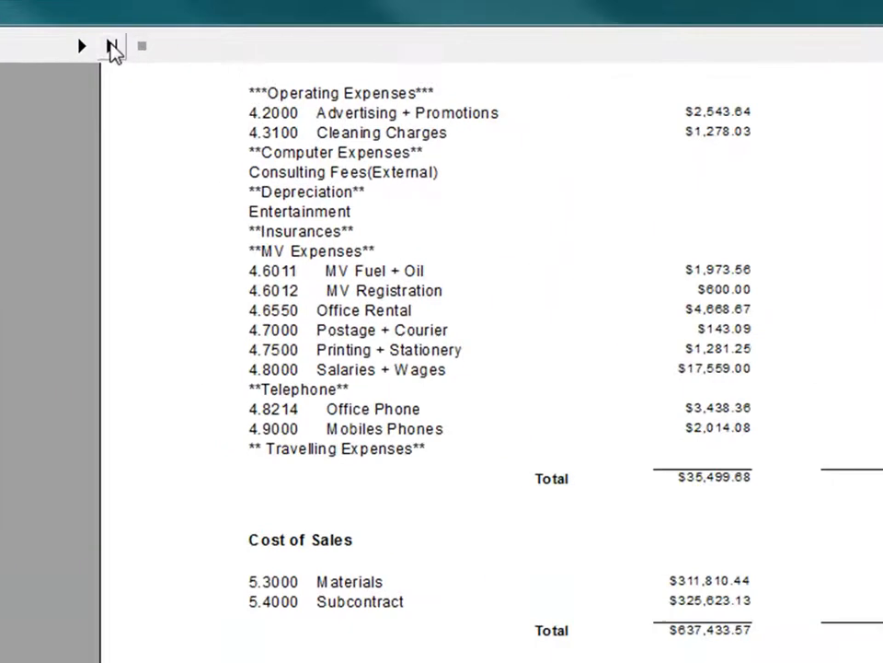
left_click(111, 46)
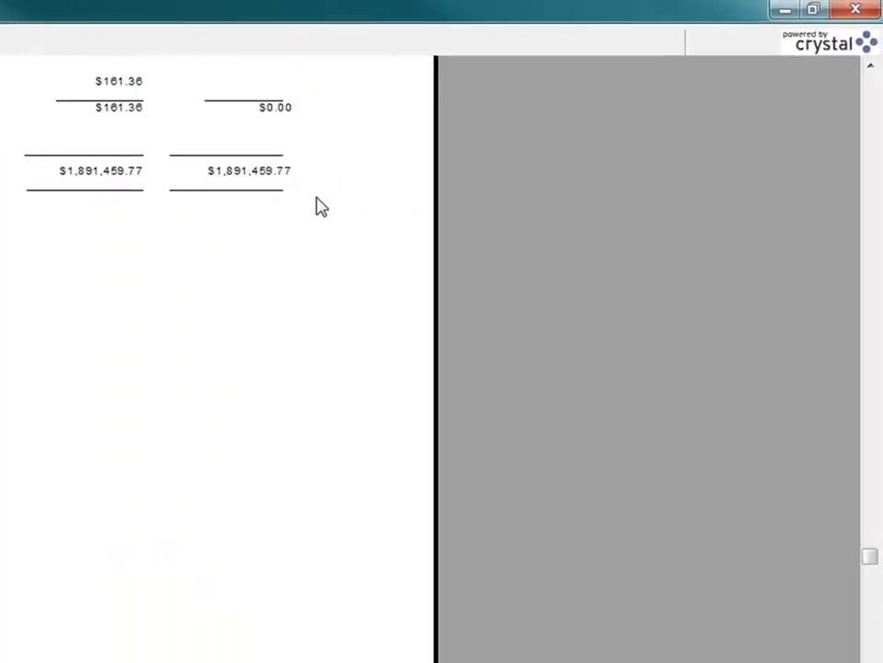
mouse_move(558, 101)
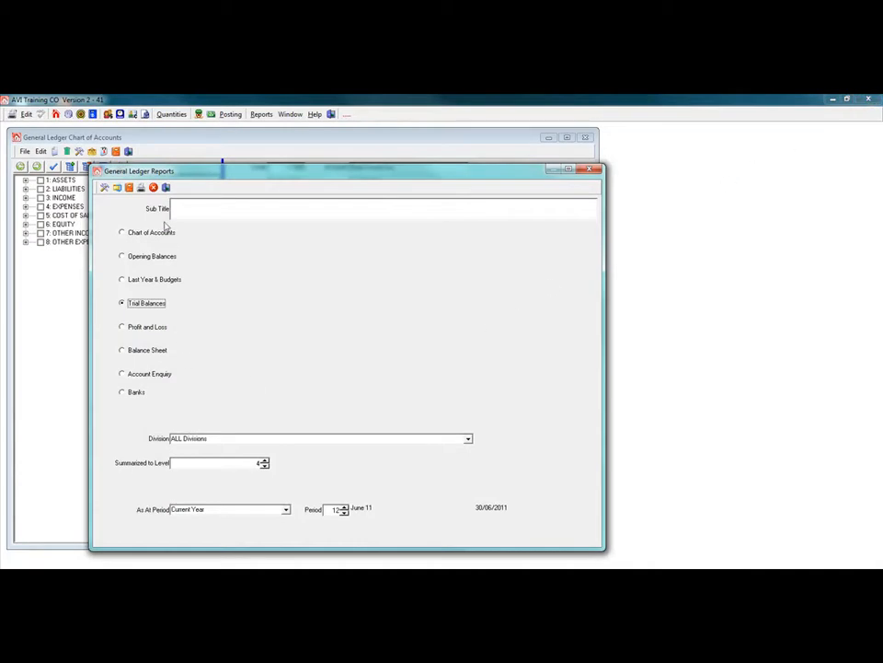
Close the General Ledger Reports window, returning to the Chart of Accounts
left_click(593, 169)
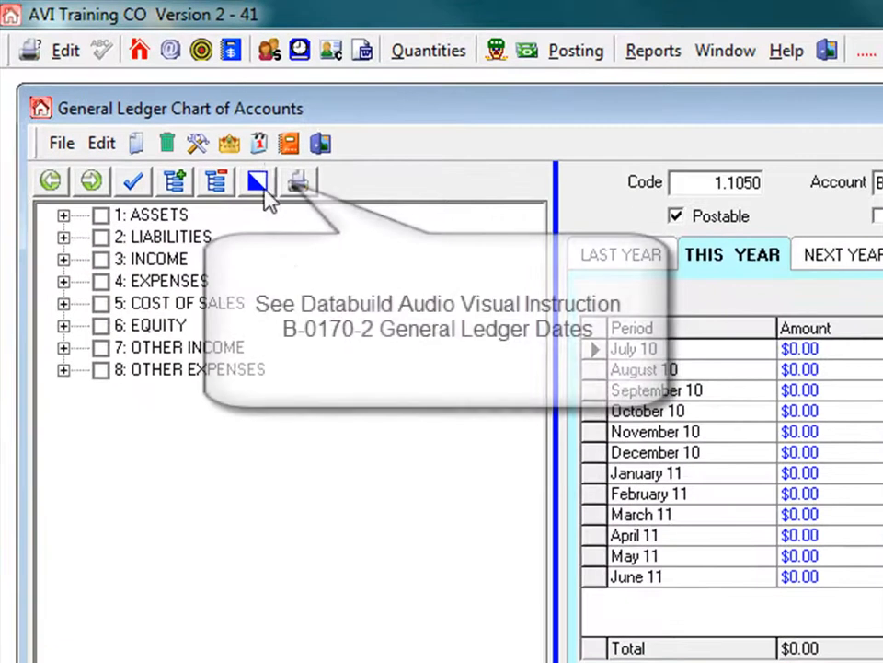
mouse_move(258, 142)
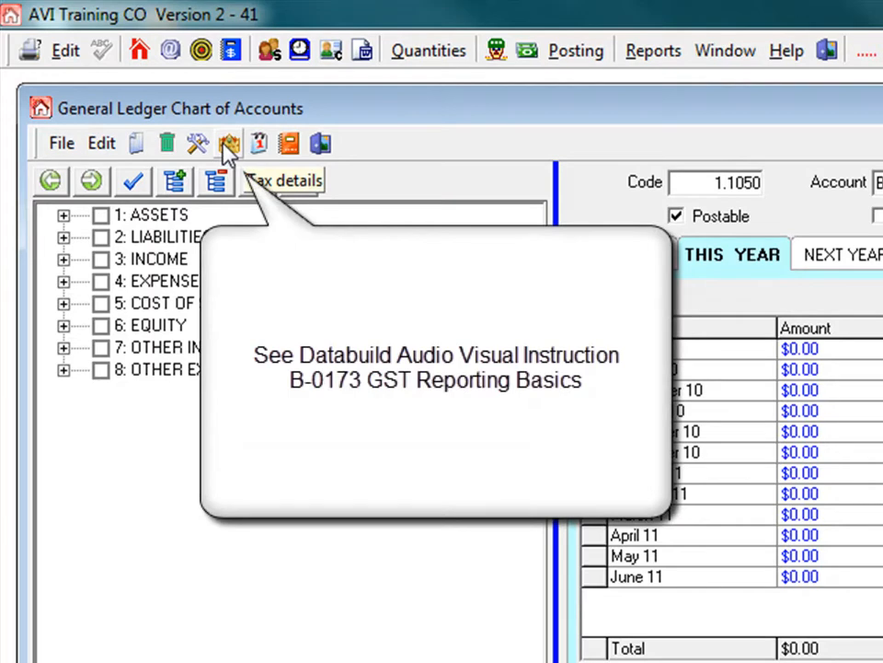
mouse_move(199, 149)
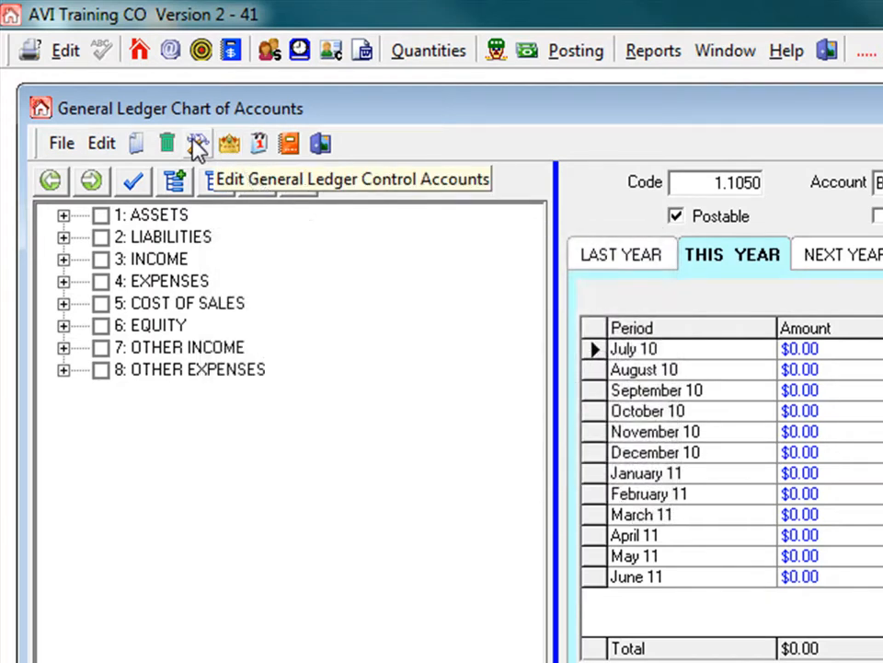